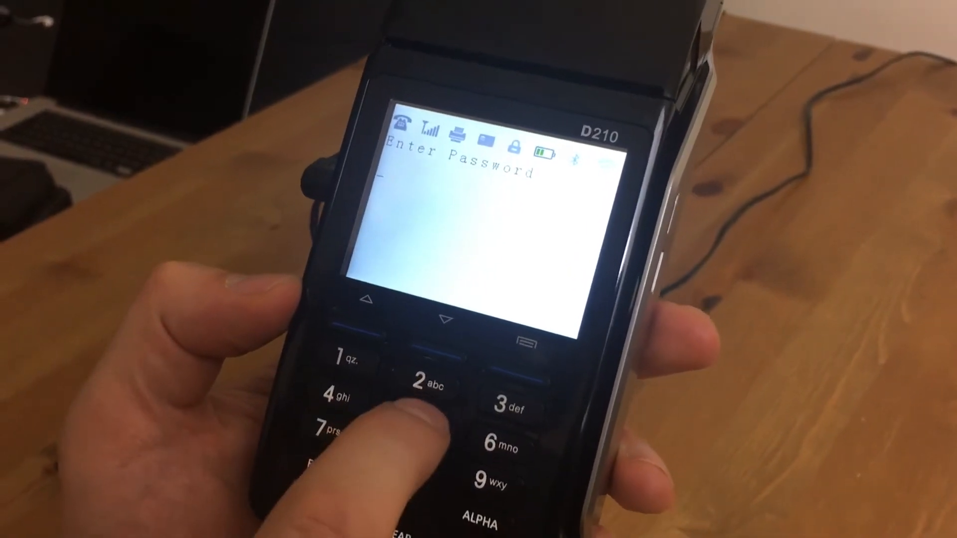
Step: Key in a digit of the password at the D210 Enter Password prompt
left_click(424, 385)
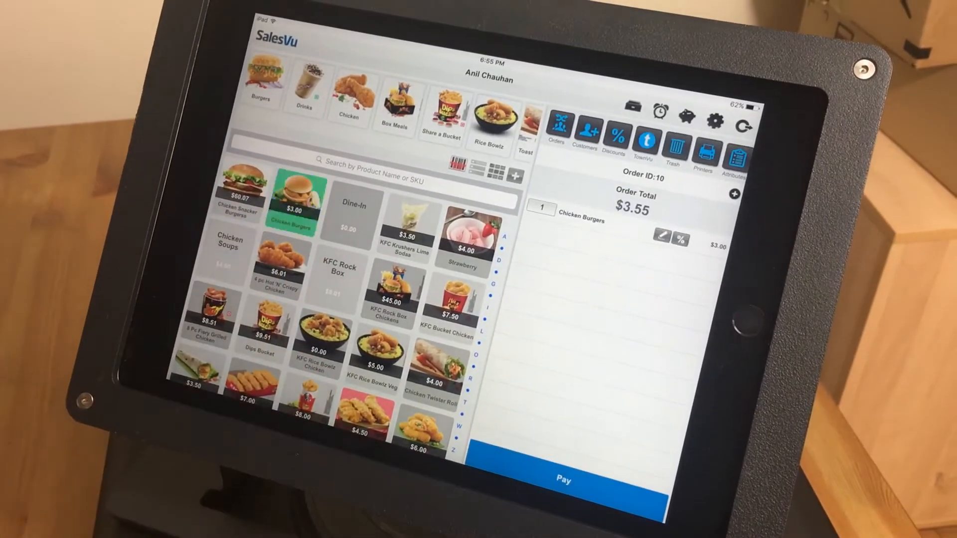
Step: Proceed to payment for the $3.55 Chicken Burgers order
left_click(562, 480)
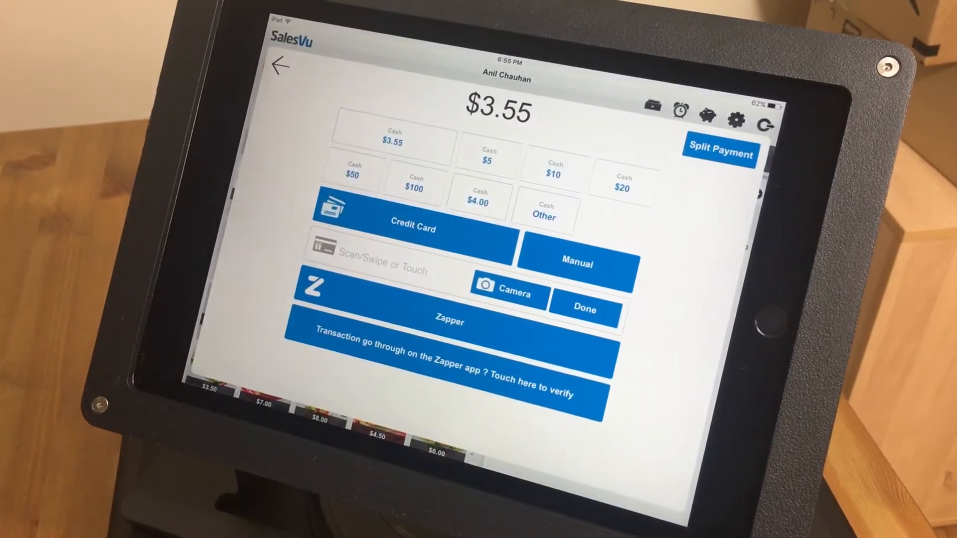